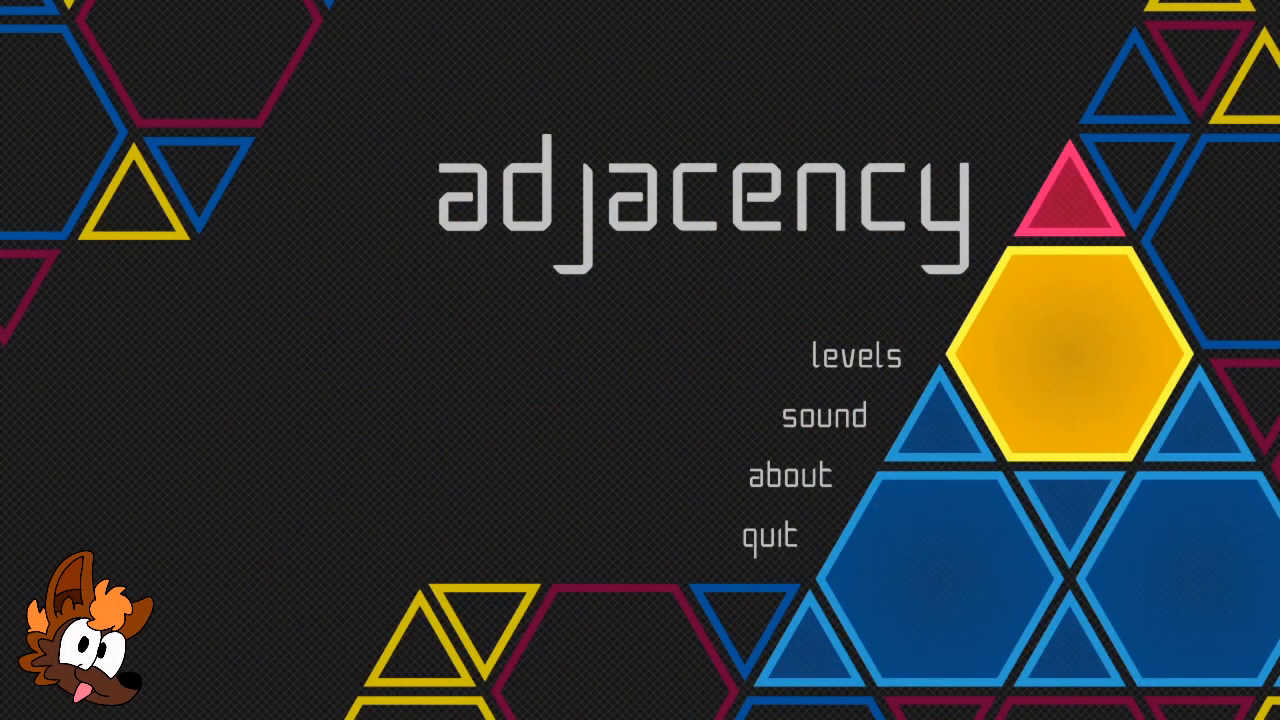
Step: Choose 'levels' on the title menu to reach the level selection grid
click(788, 476)
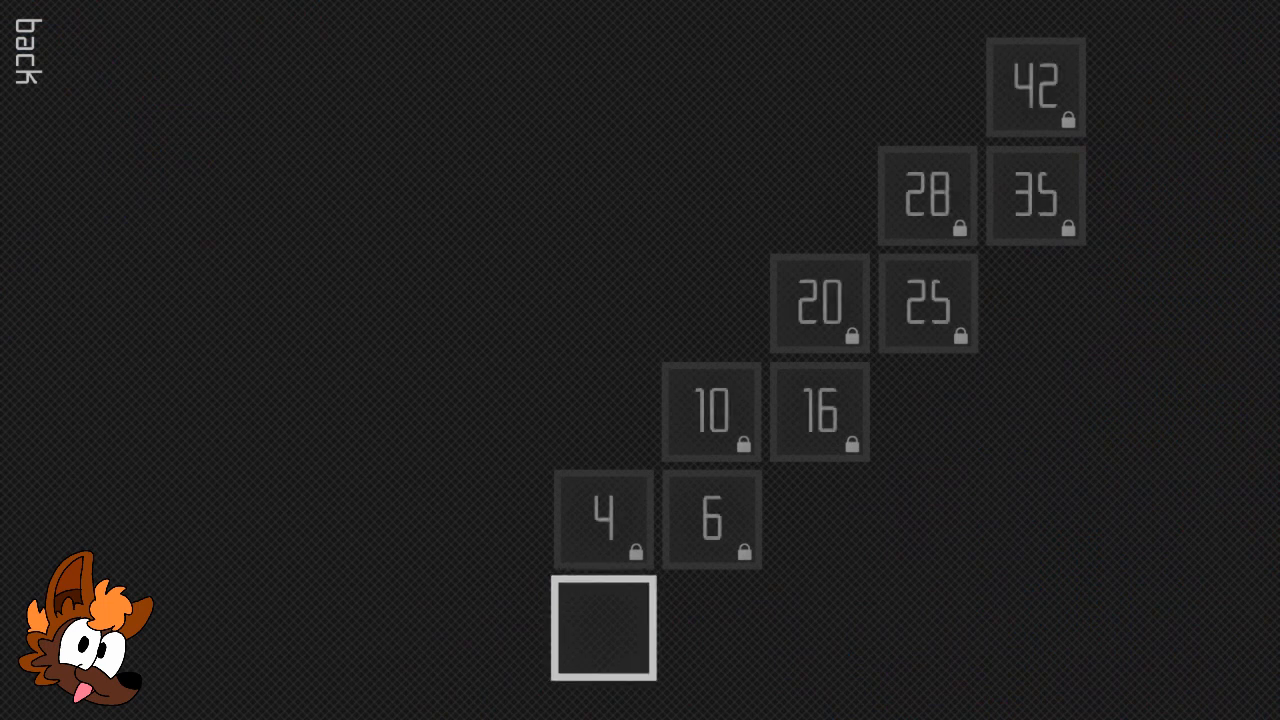
Step: Start the first unlocked level and recolour a shape to solve the 'begin' puzzle
click(604, 628)
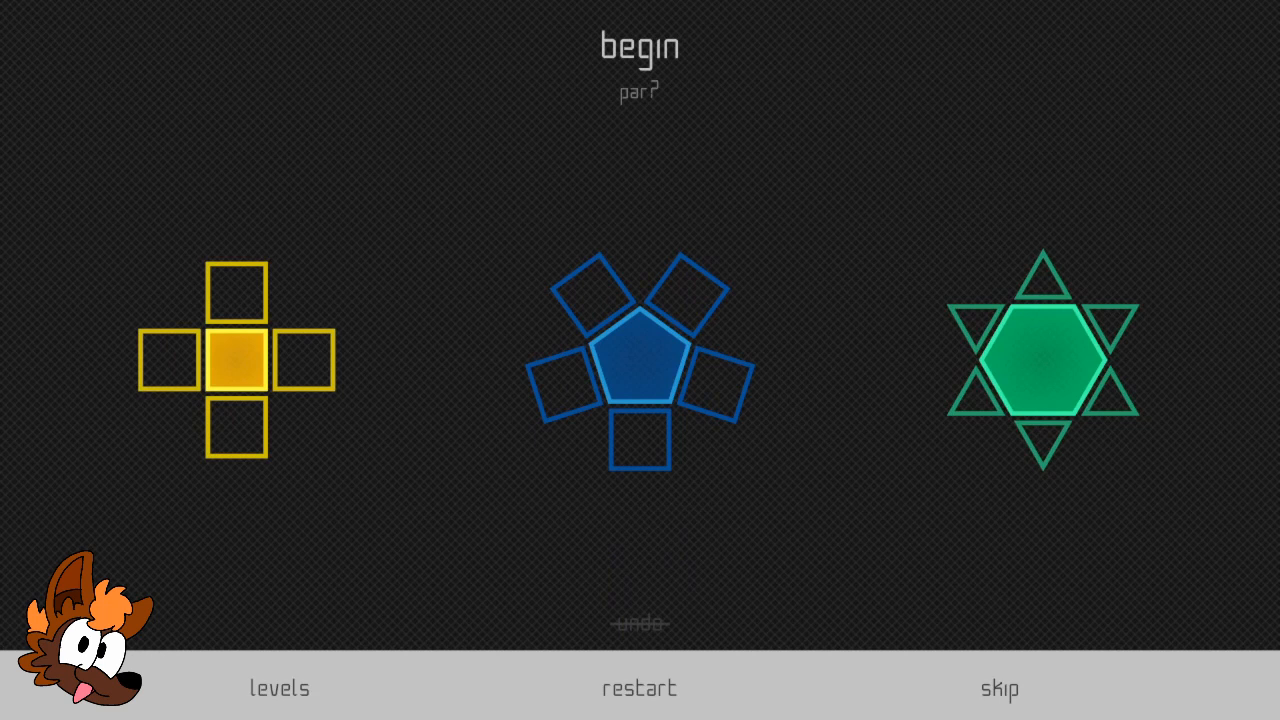
click(236, 364)
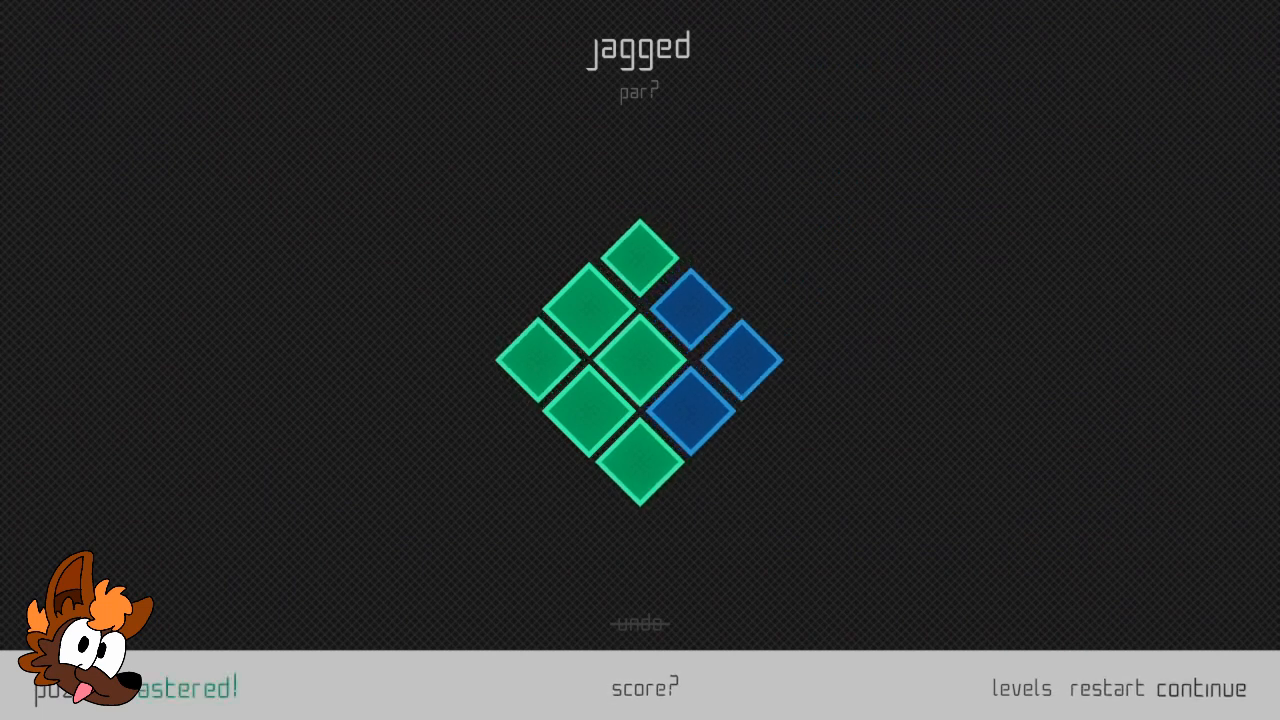
Step: Continue into 'overlap' and recolour its squares until the puzzle is solved
click(1204, 688)
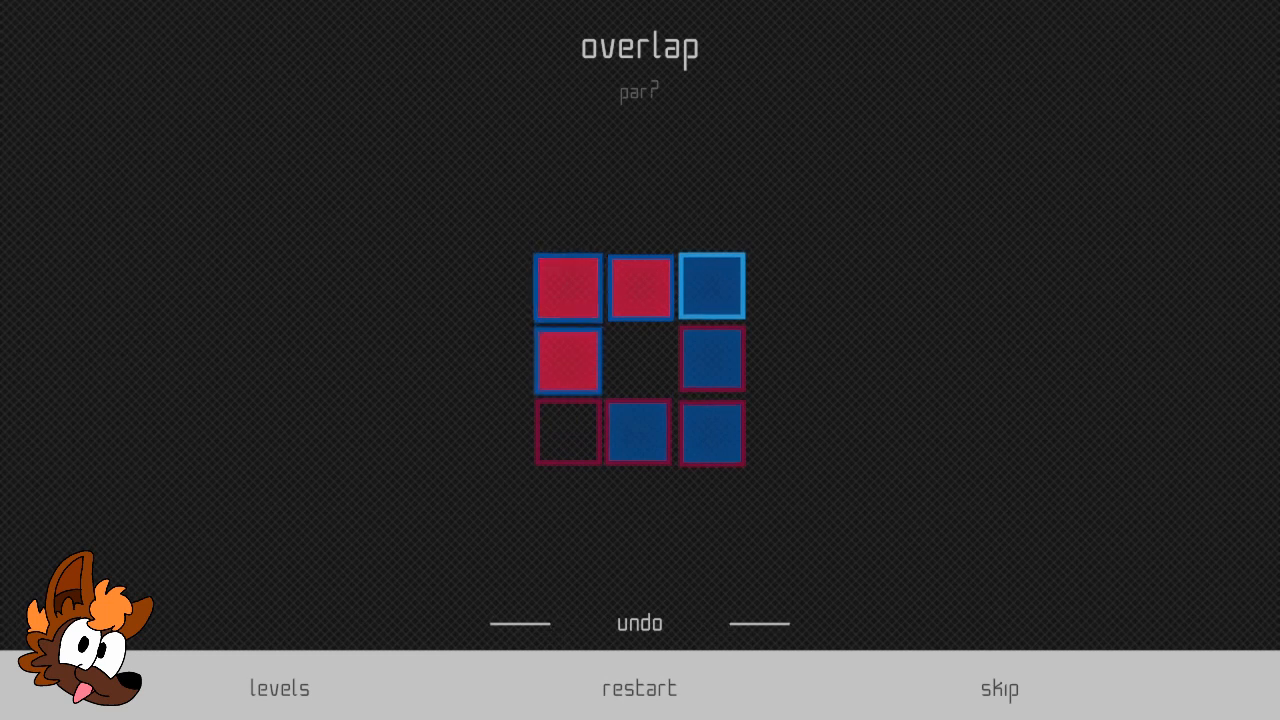
click(568, 432)
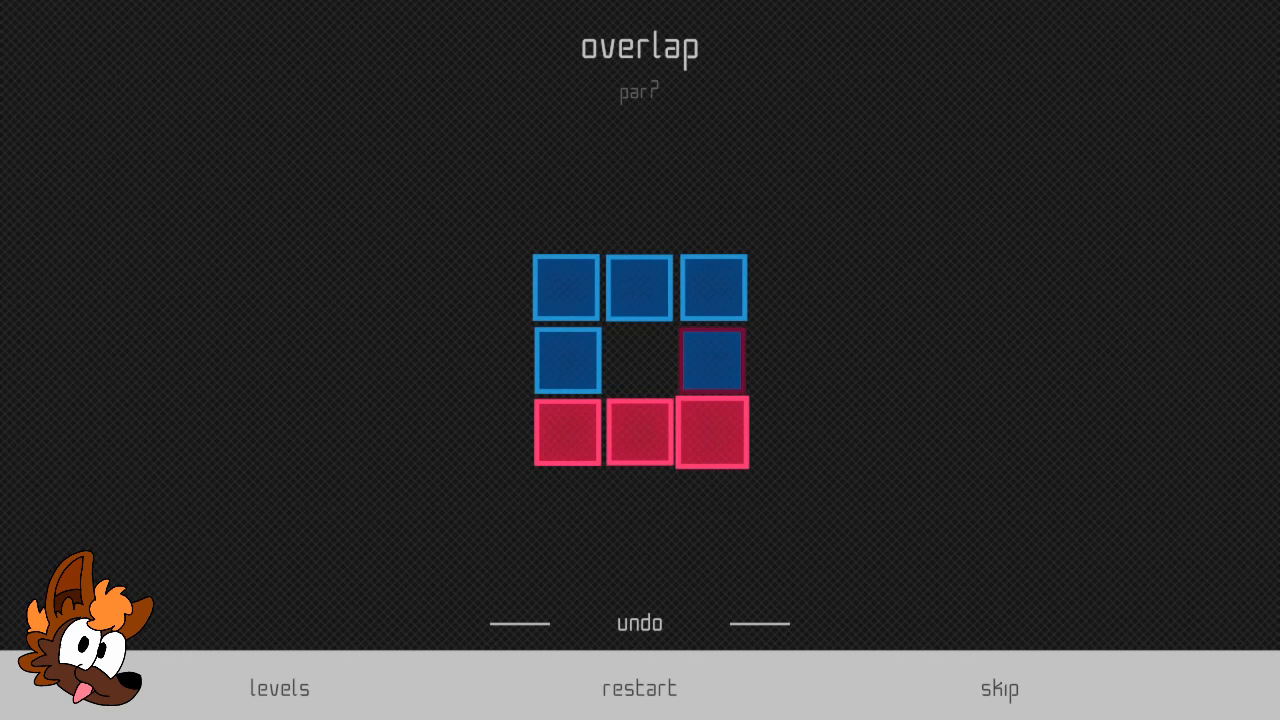
click(712, 360)
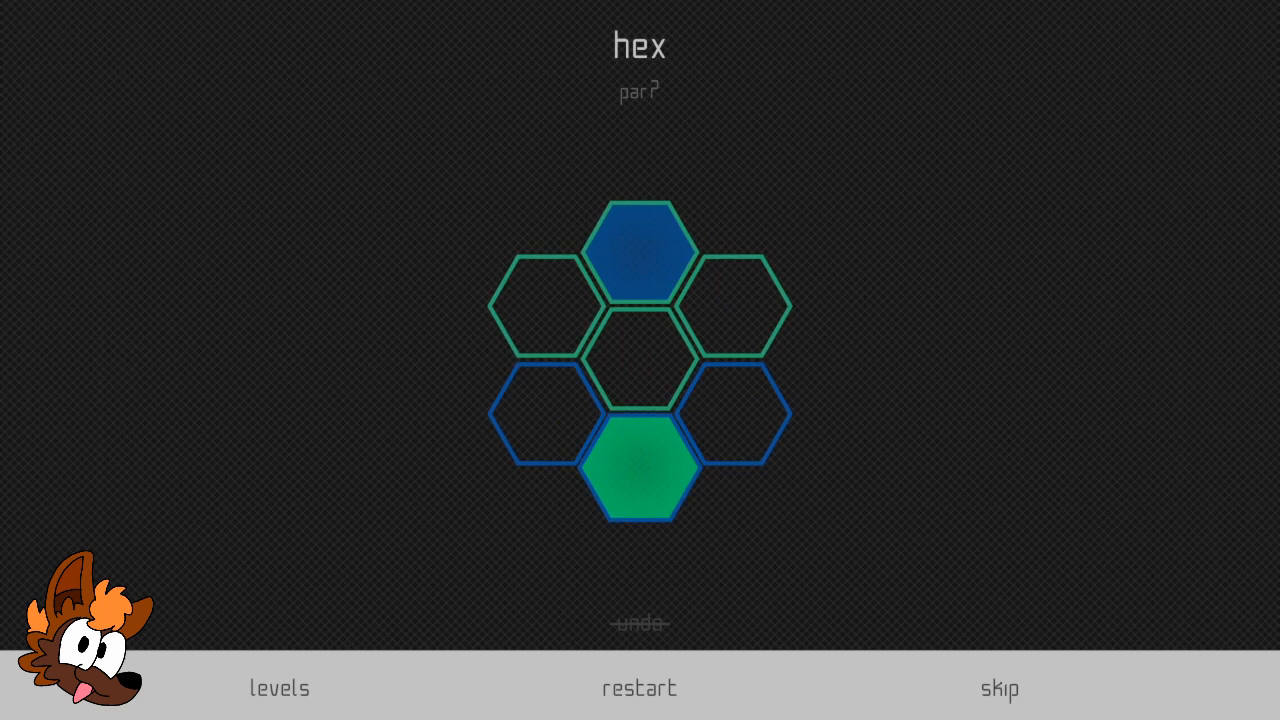
Step: Recolour a hexagon to master 'hex', then continue on to the 'citrus' puzzle
click(640, 358)
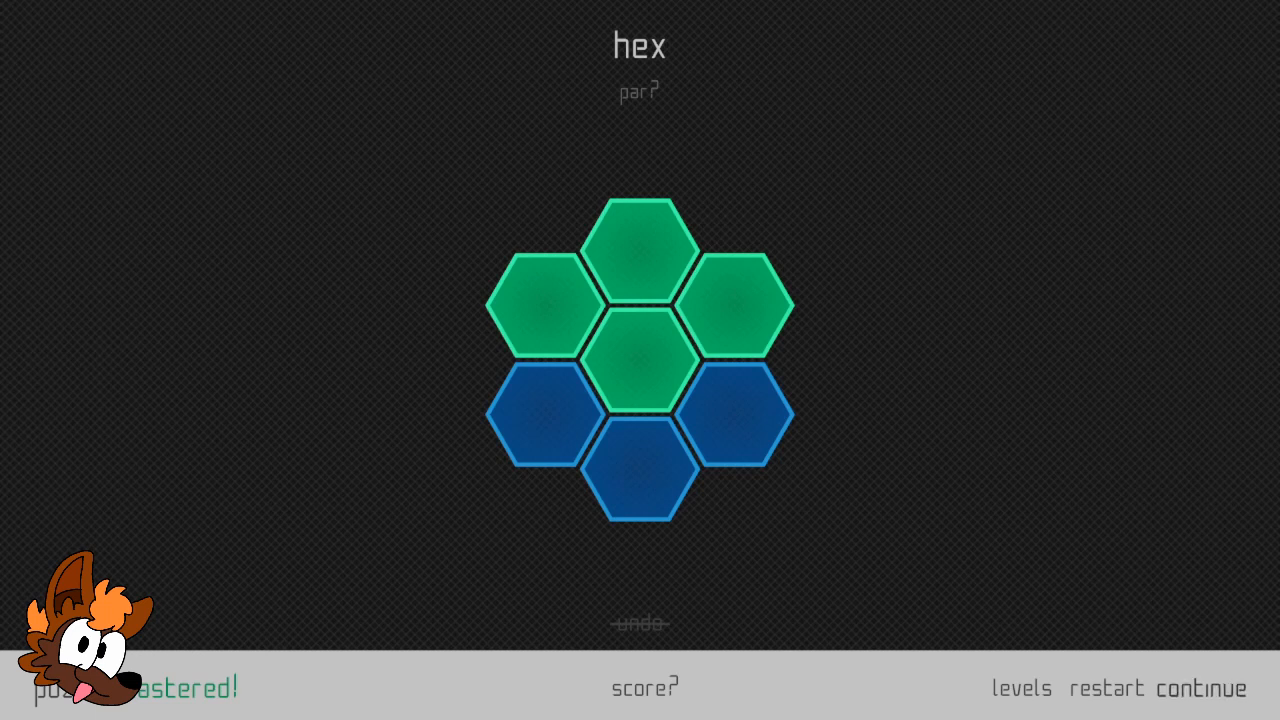
click(1204, 688)
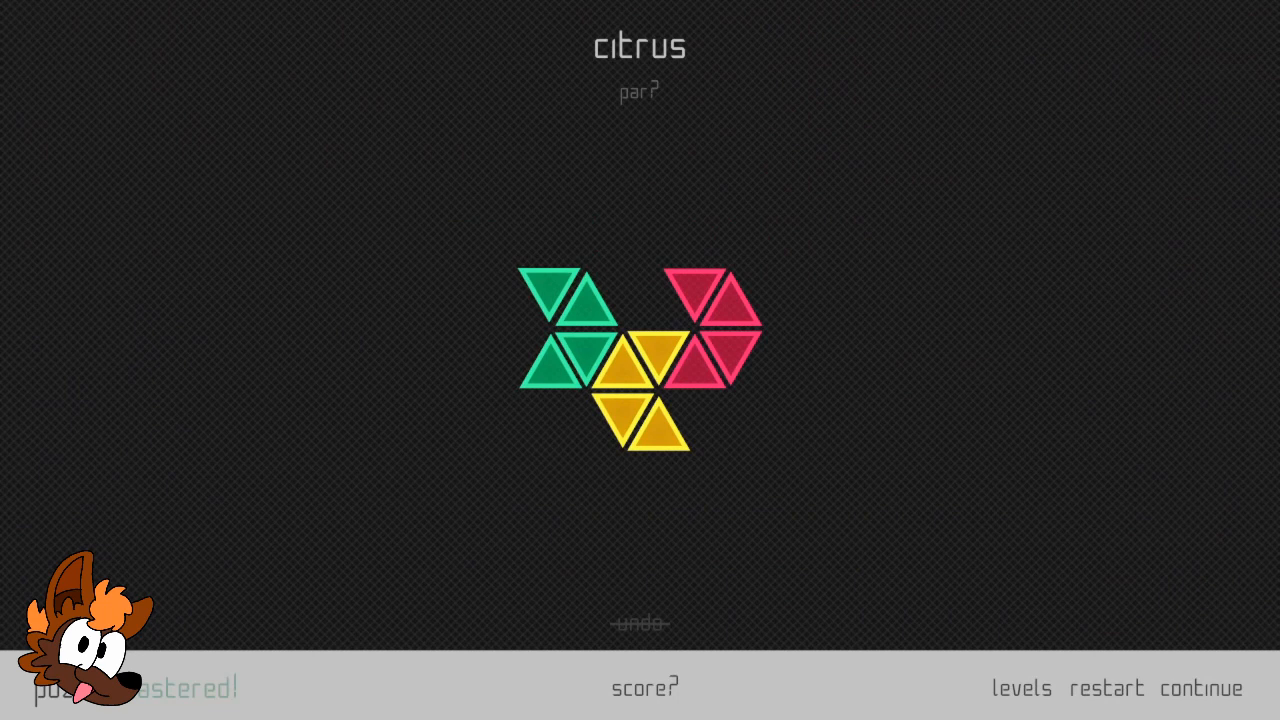
Step: Continue past 'citrus' toward the 'irregular' mixed-shape puzzle
click(1020, 688)
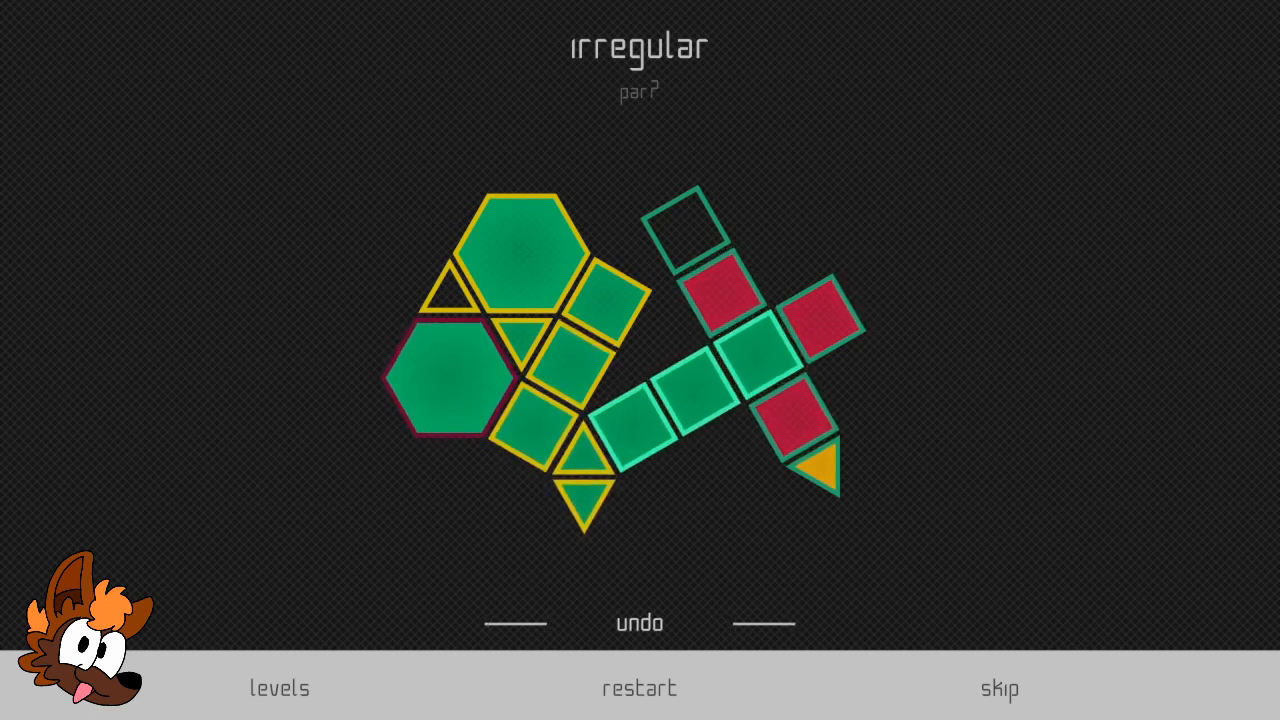
Step: Recolour four shapes in 'irregular' until the puzzle shows solved
click(640, 688)
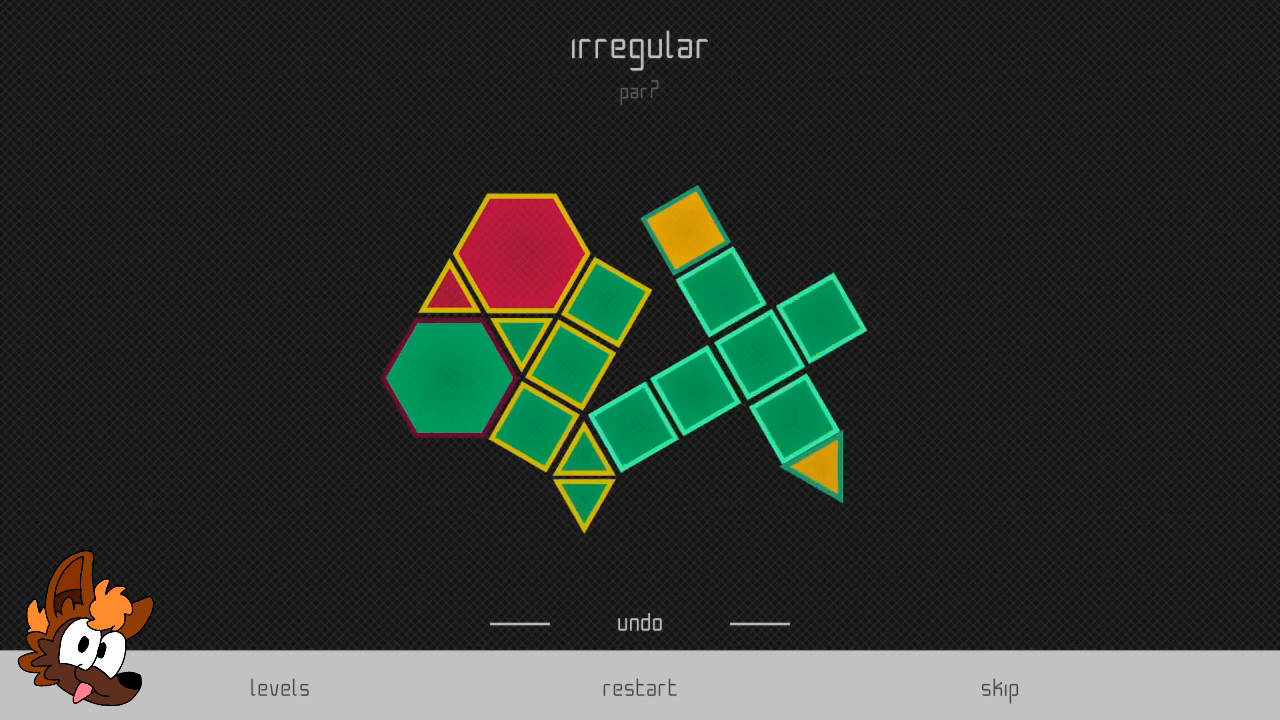
click(690, 232)
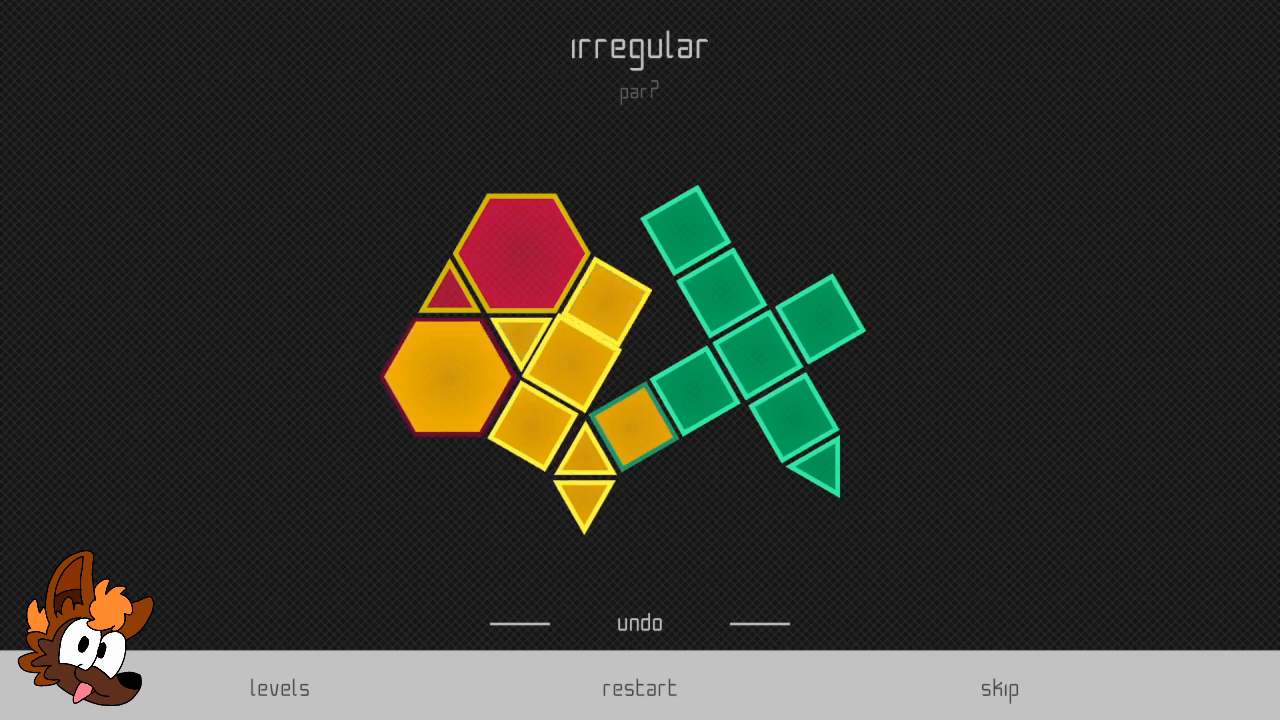
click(444, 384)
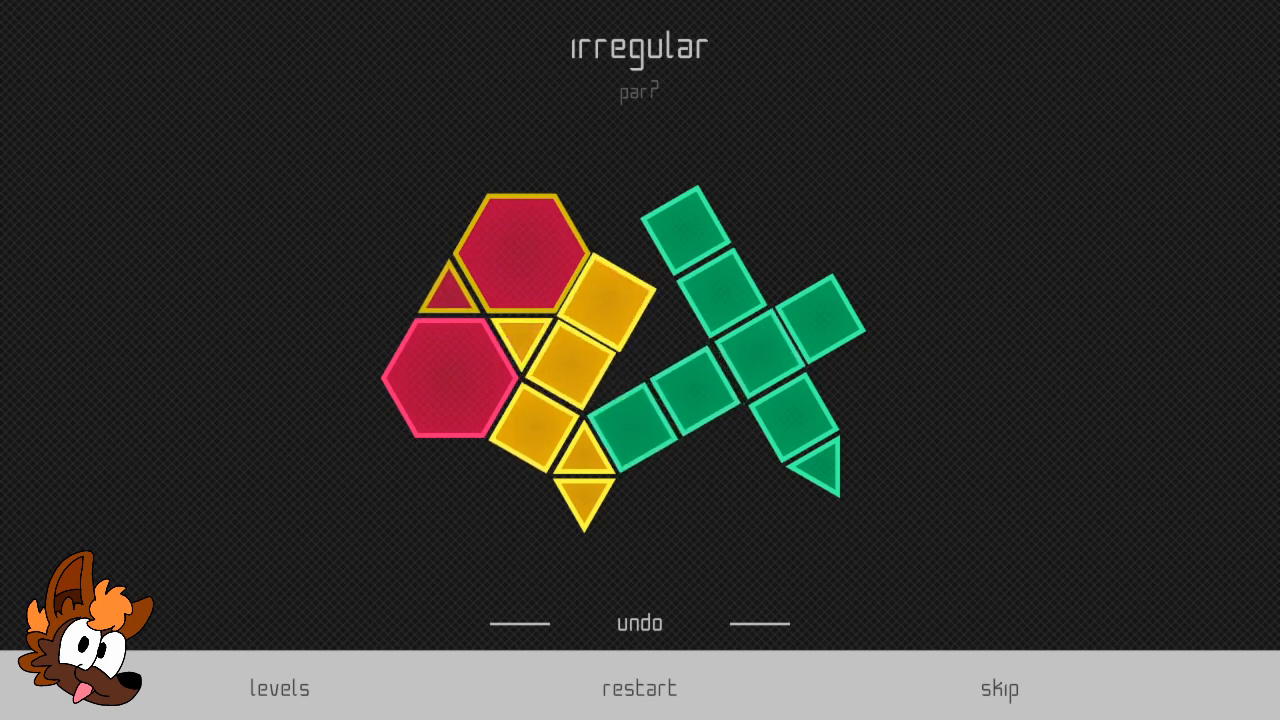
click(522, 256)
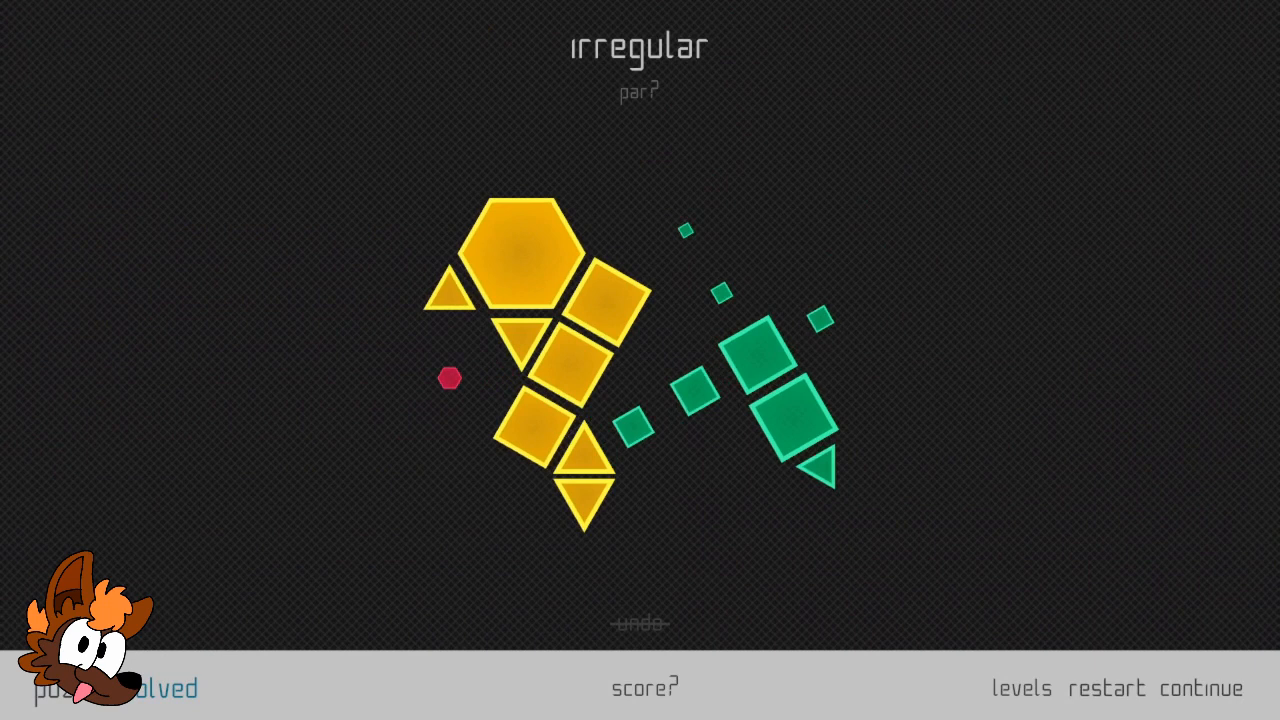
Step: Enter 'arrowhead' and recolour the side hexagons and triangles to start spreading blue
click(1200, 688)
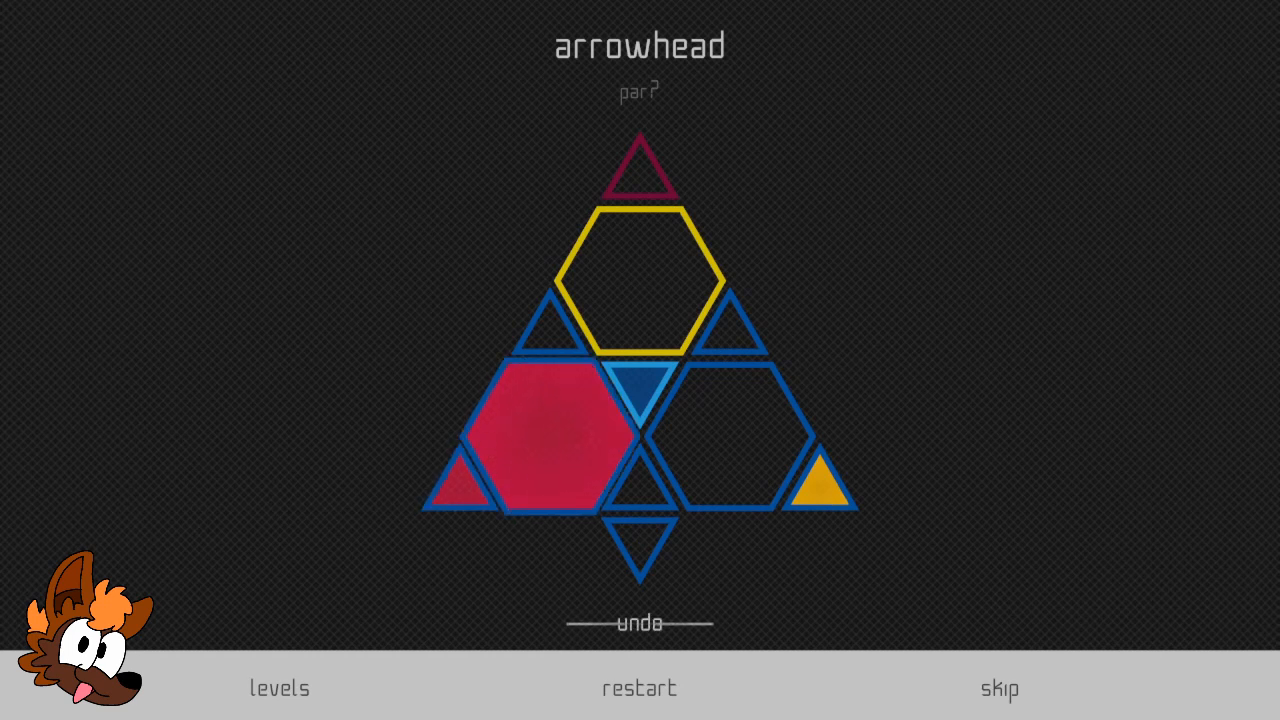
click(544, 440)
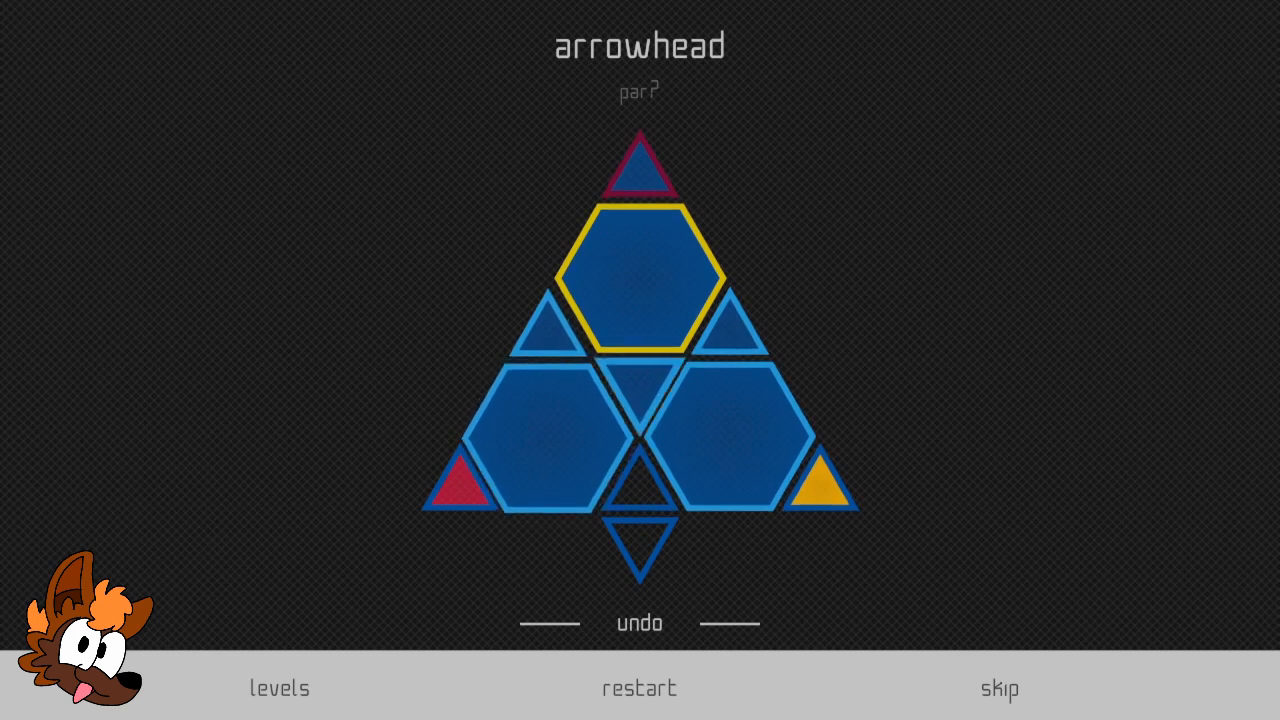
click(756, 430)
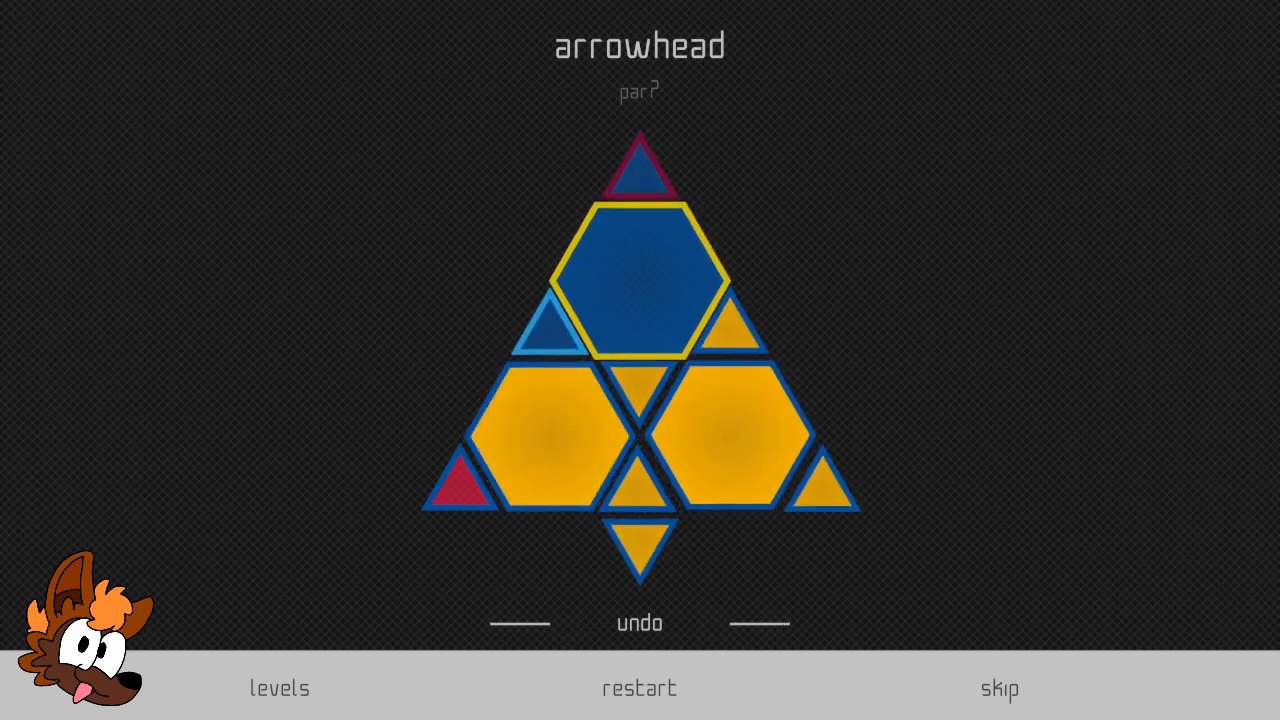
click(744, 430)
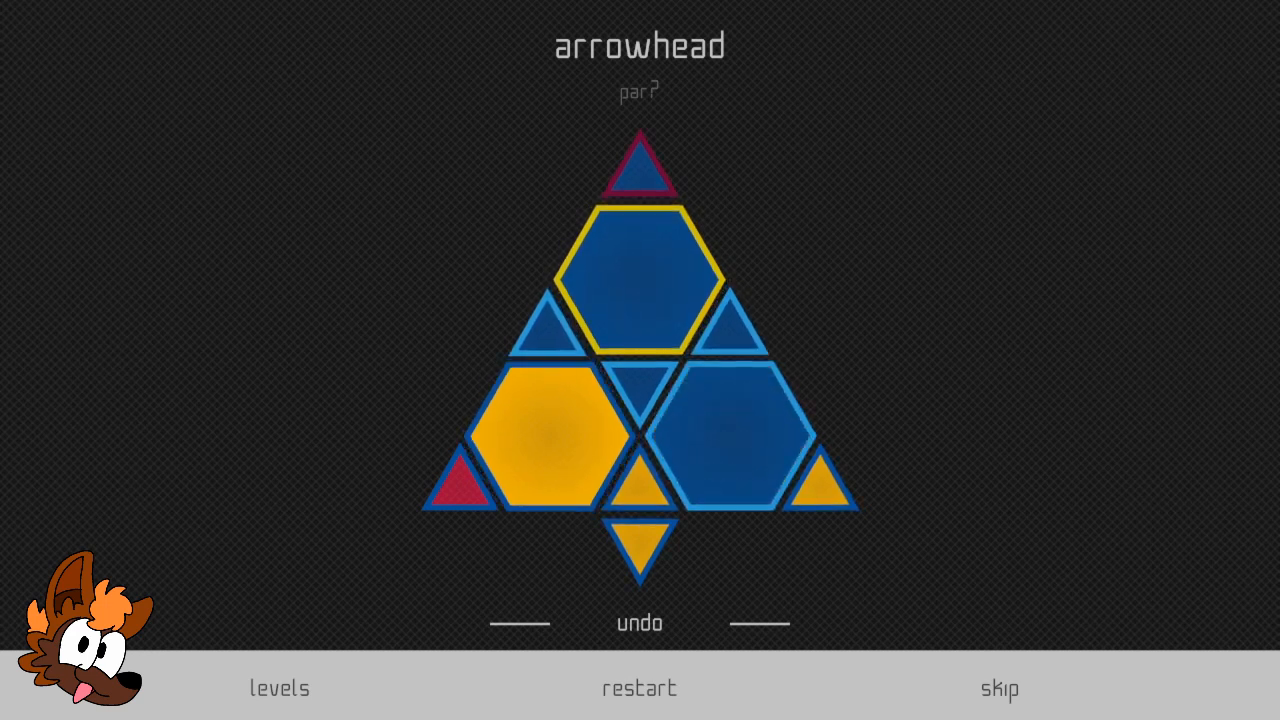
click(544, 436)
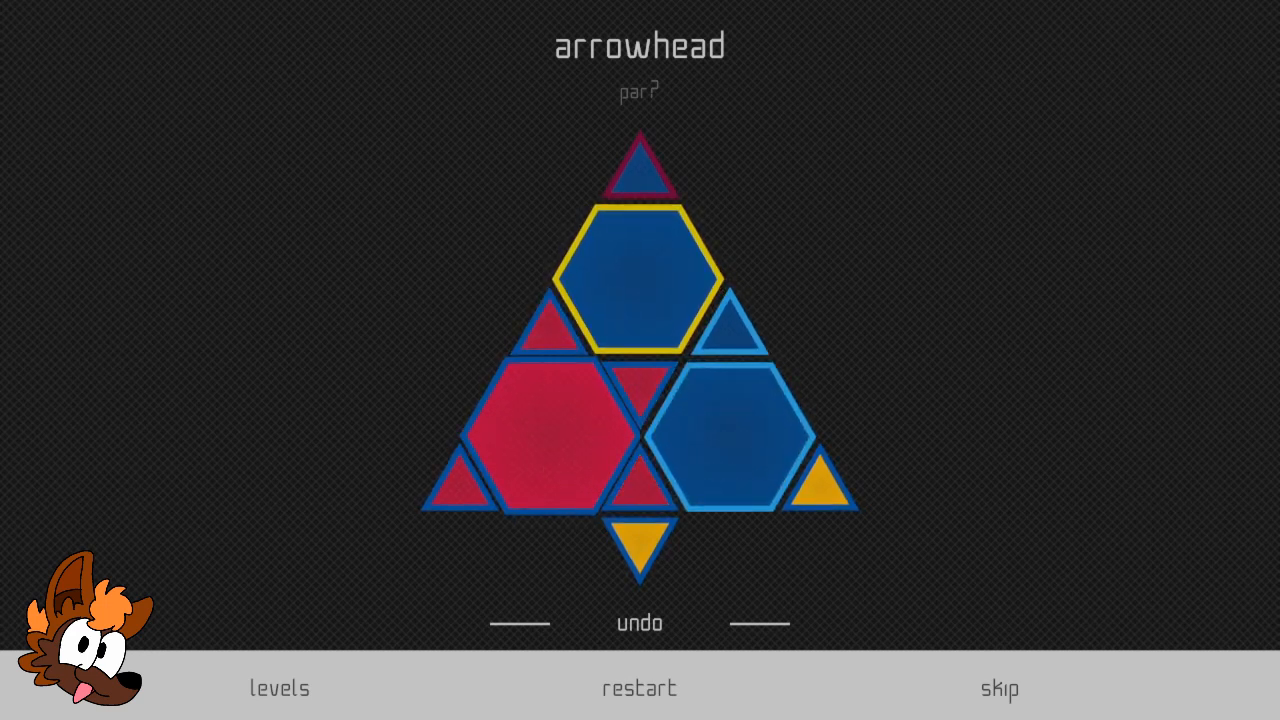
Step: Leave the top hexagon yellow, turn everything below it blue to solve 'arrowhead', and continue
click(640, 276)
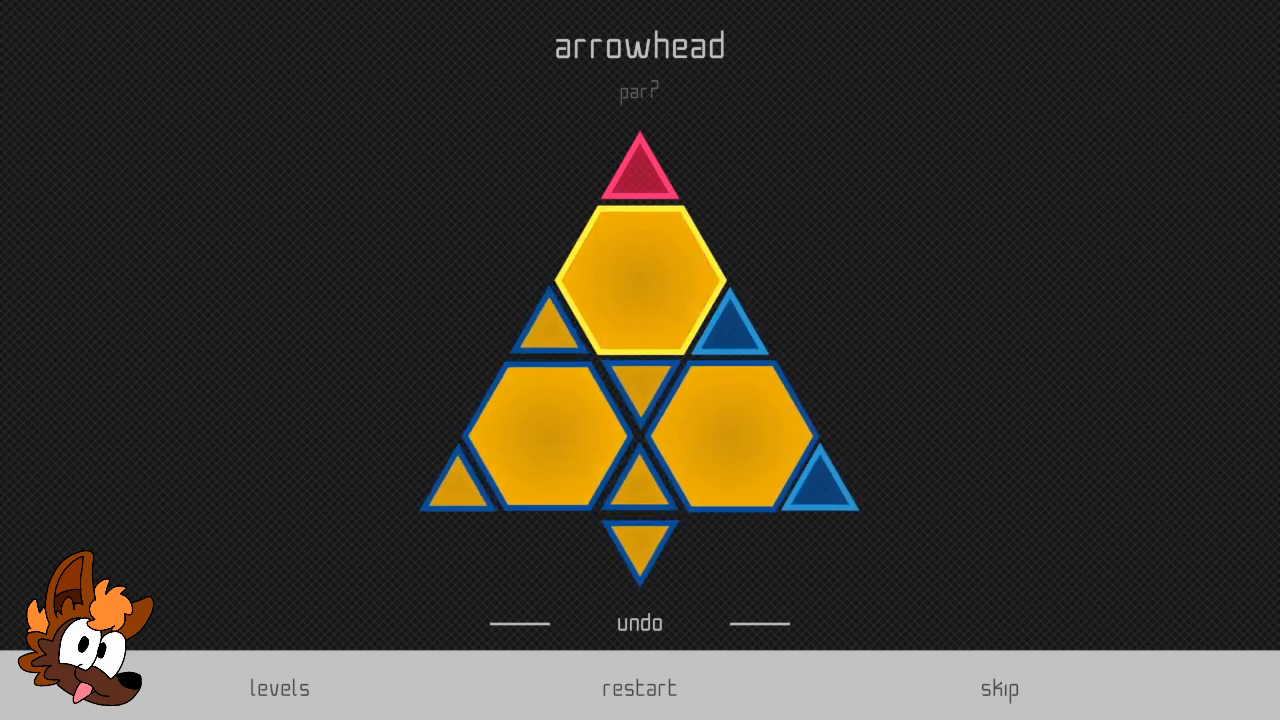
click(640, 280)
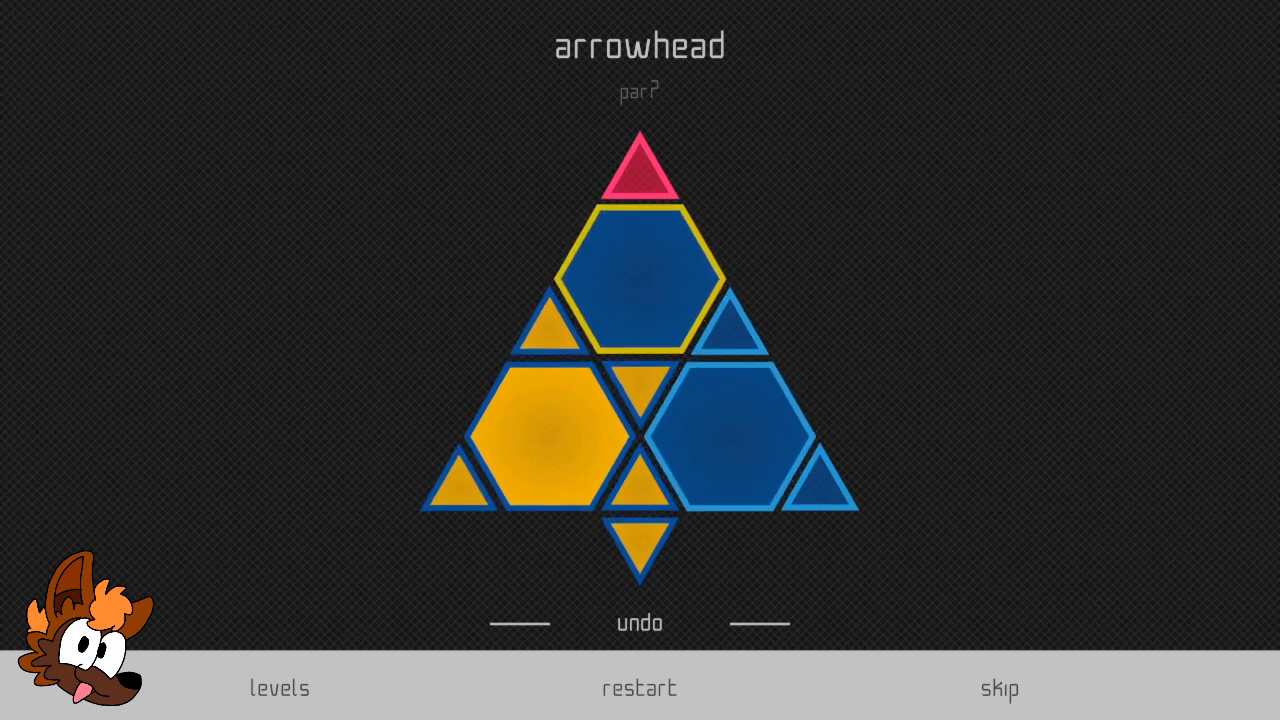
click(640, 276)
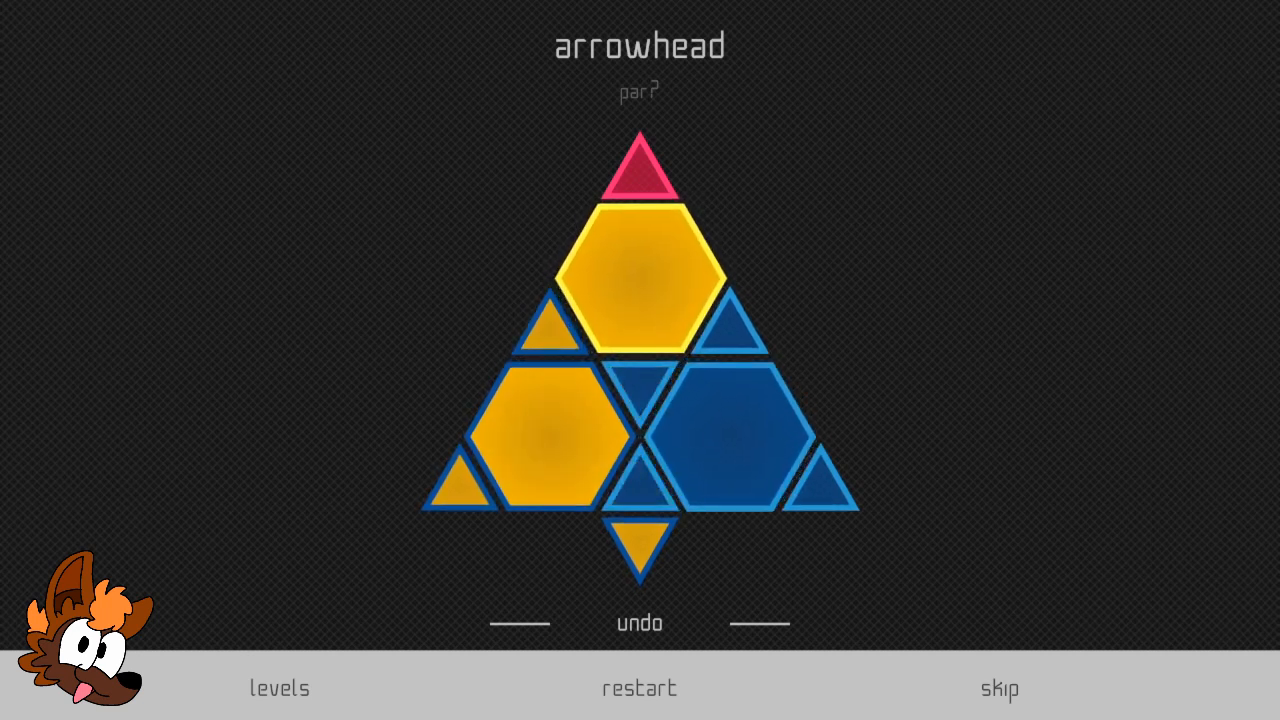
click(552, 432)
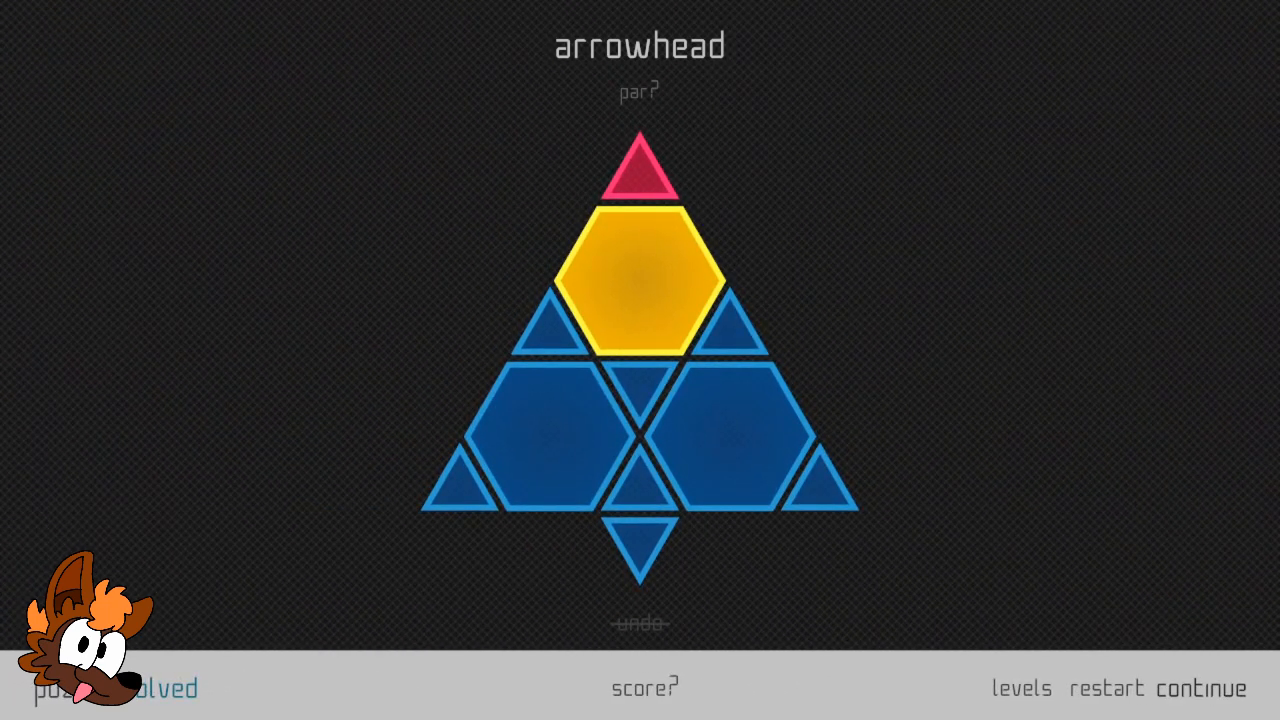
click(1224, 688)
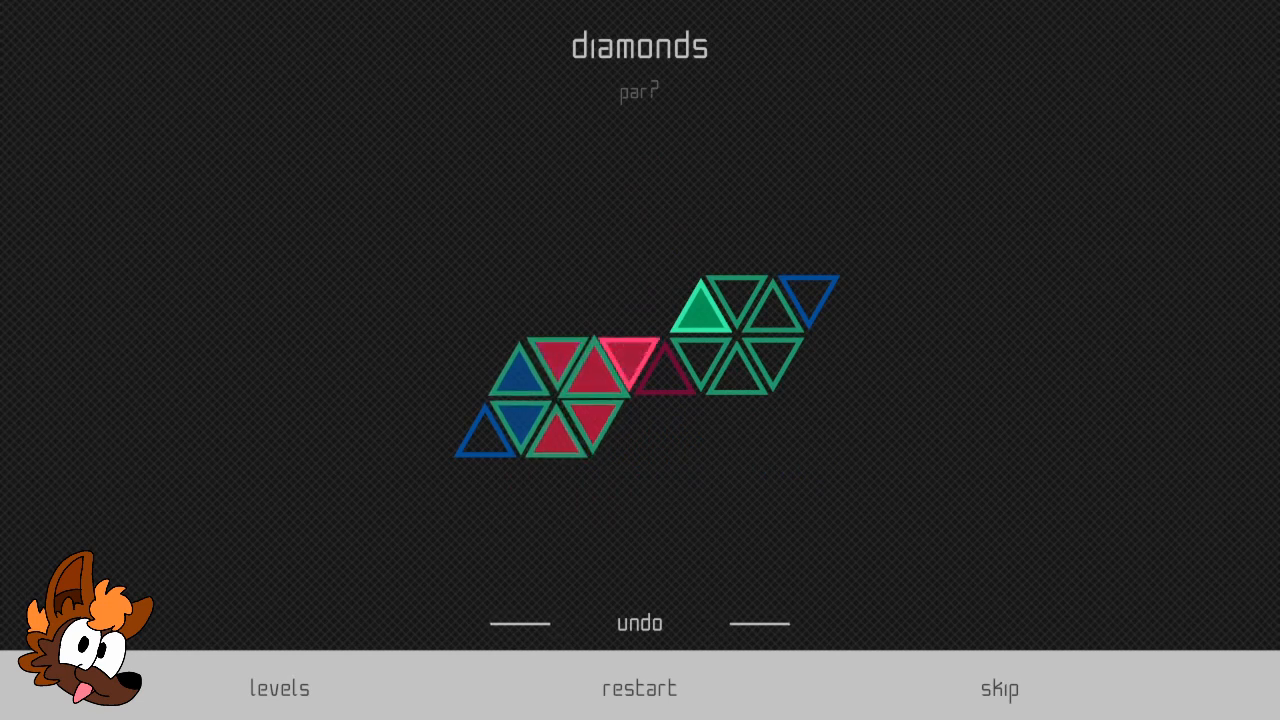
Step: Spread blue, green and red through the left and right triangle clusters of 'diamonds'
click(564, 390)
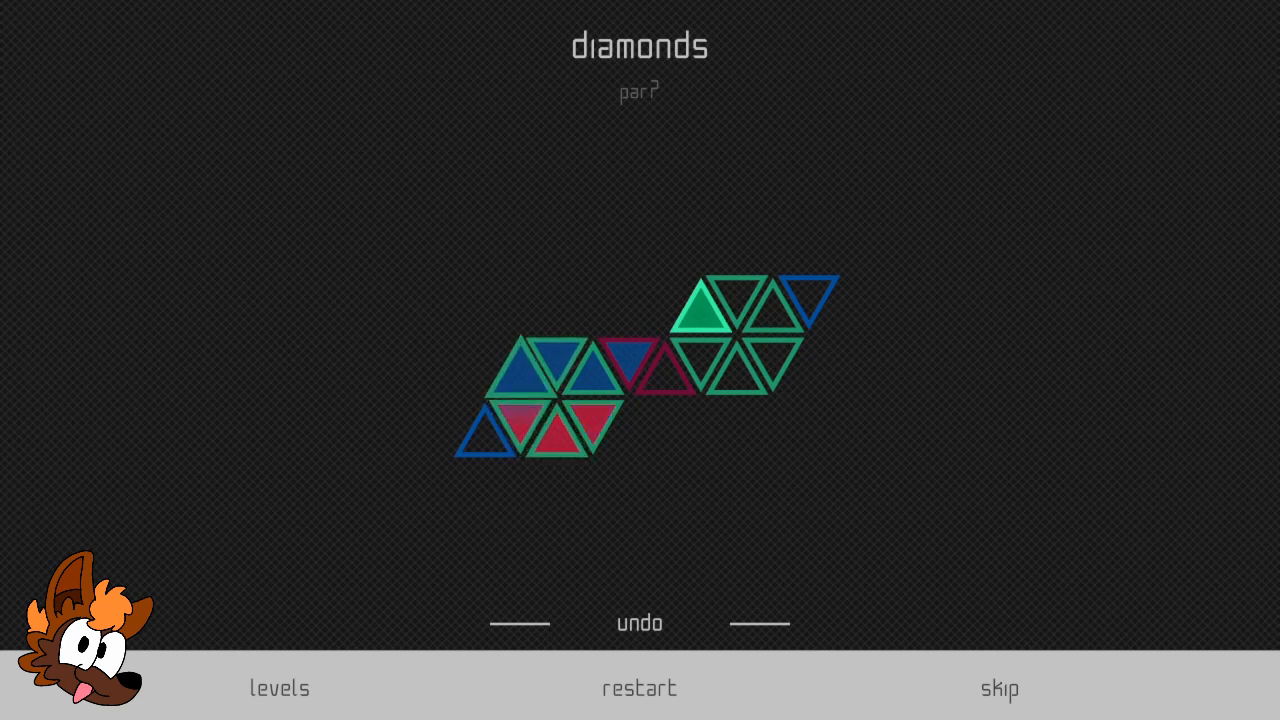
click(660, 376)
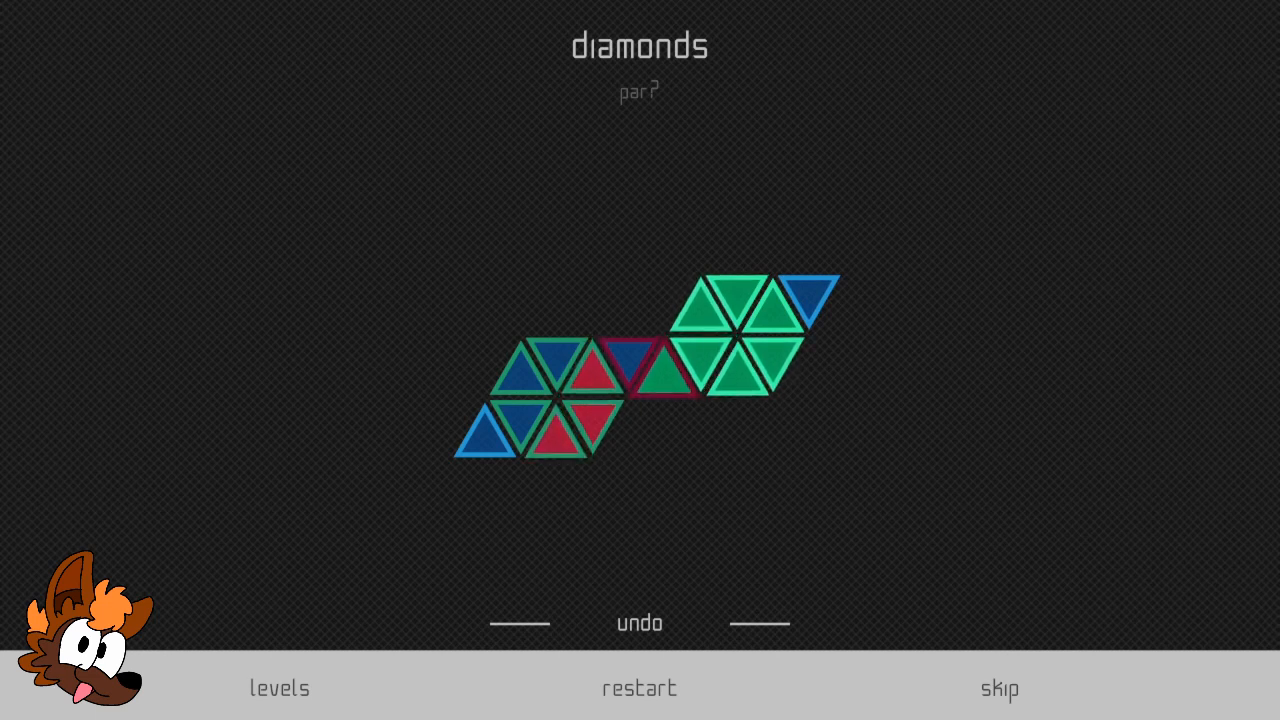
click(560, 376)
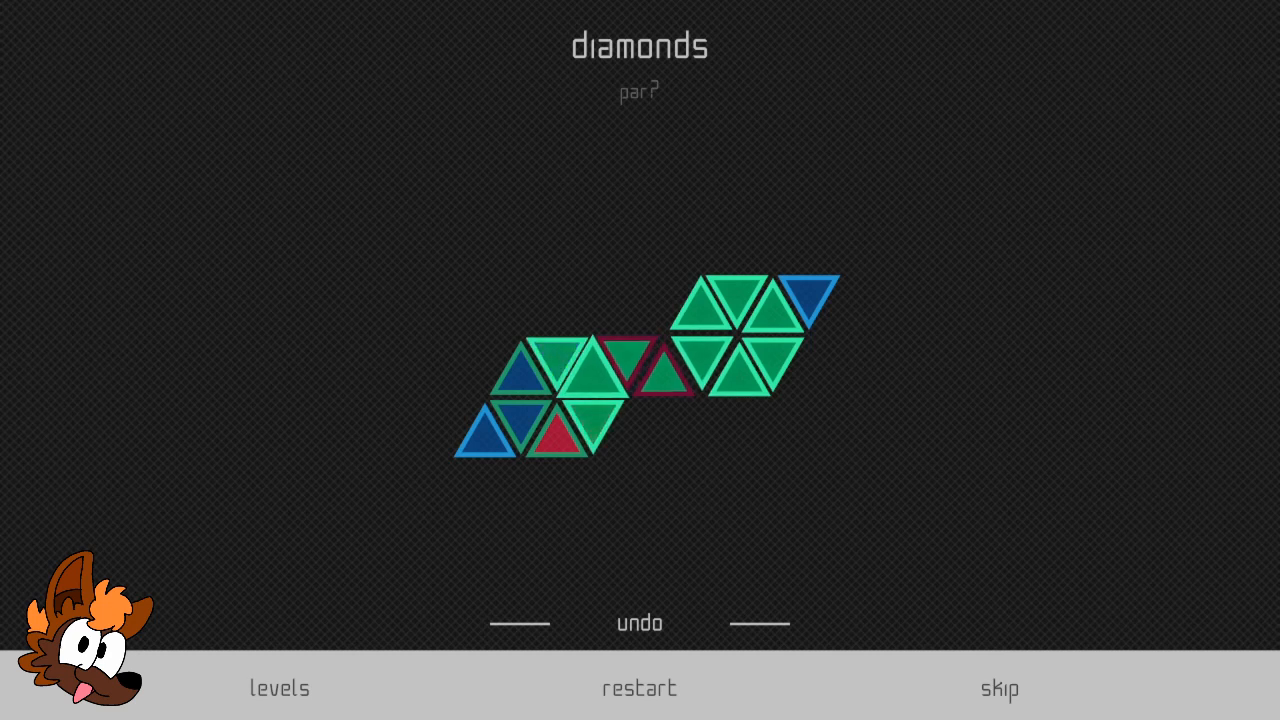
click(556, 436)
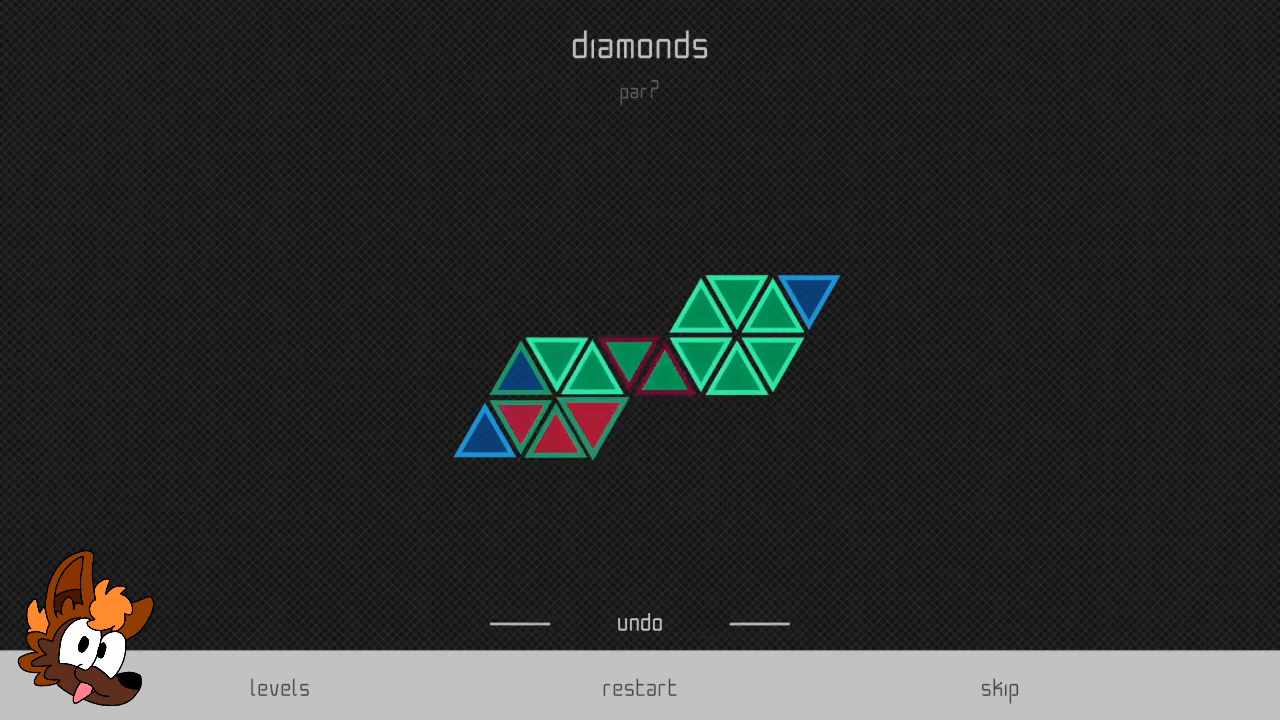
Step: Turn the whole left cluster green, finish 'diamonds' as solved, and continue
click(528, 368)
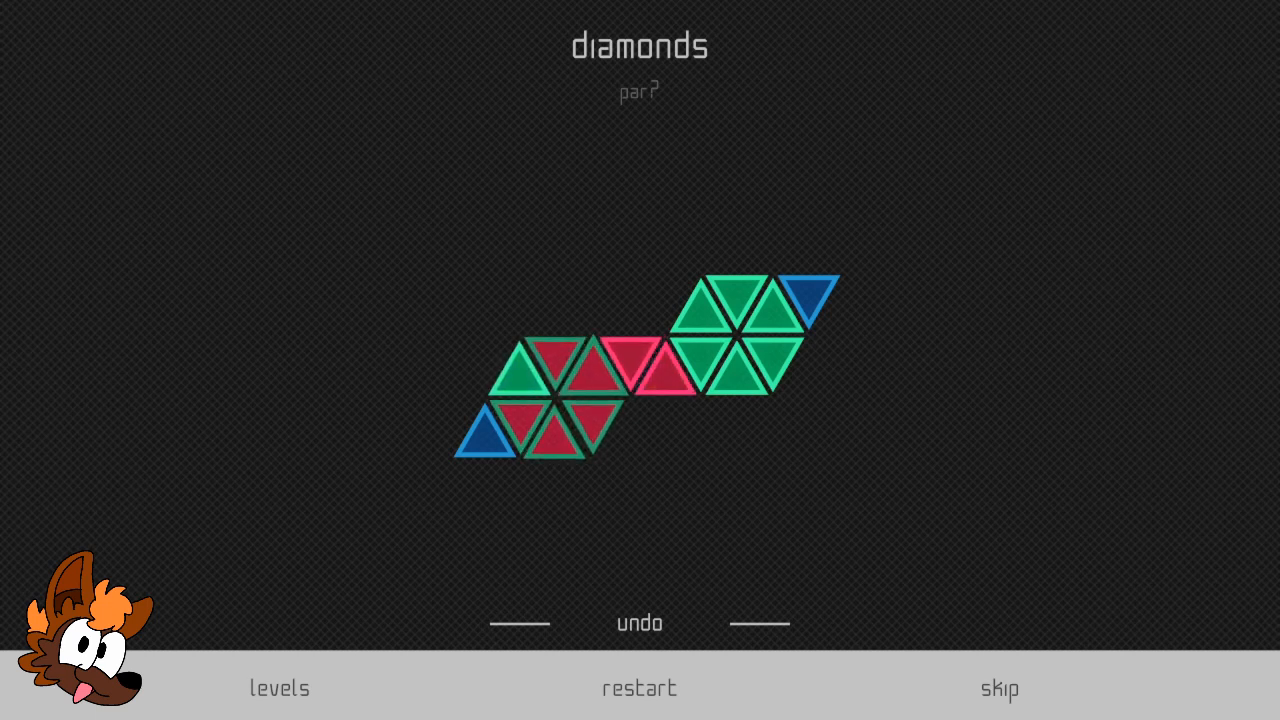
click(548, 400)
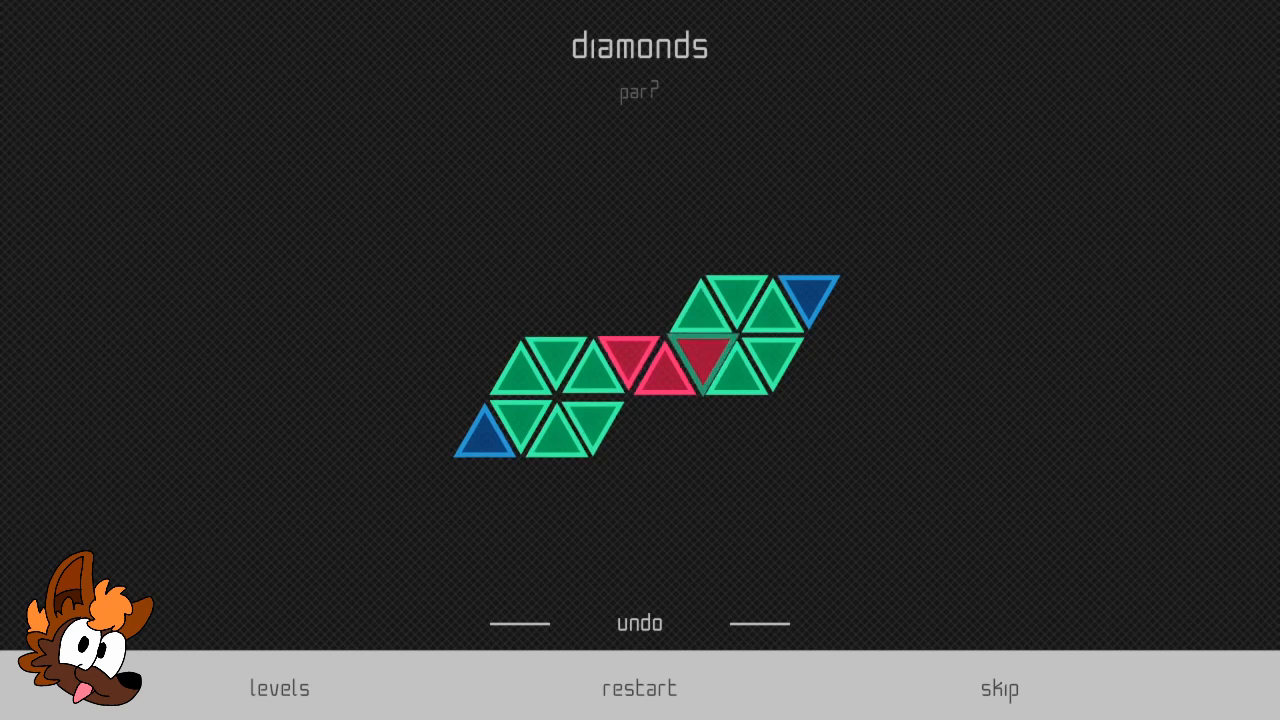
click(710, 350)
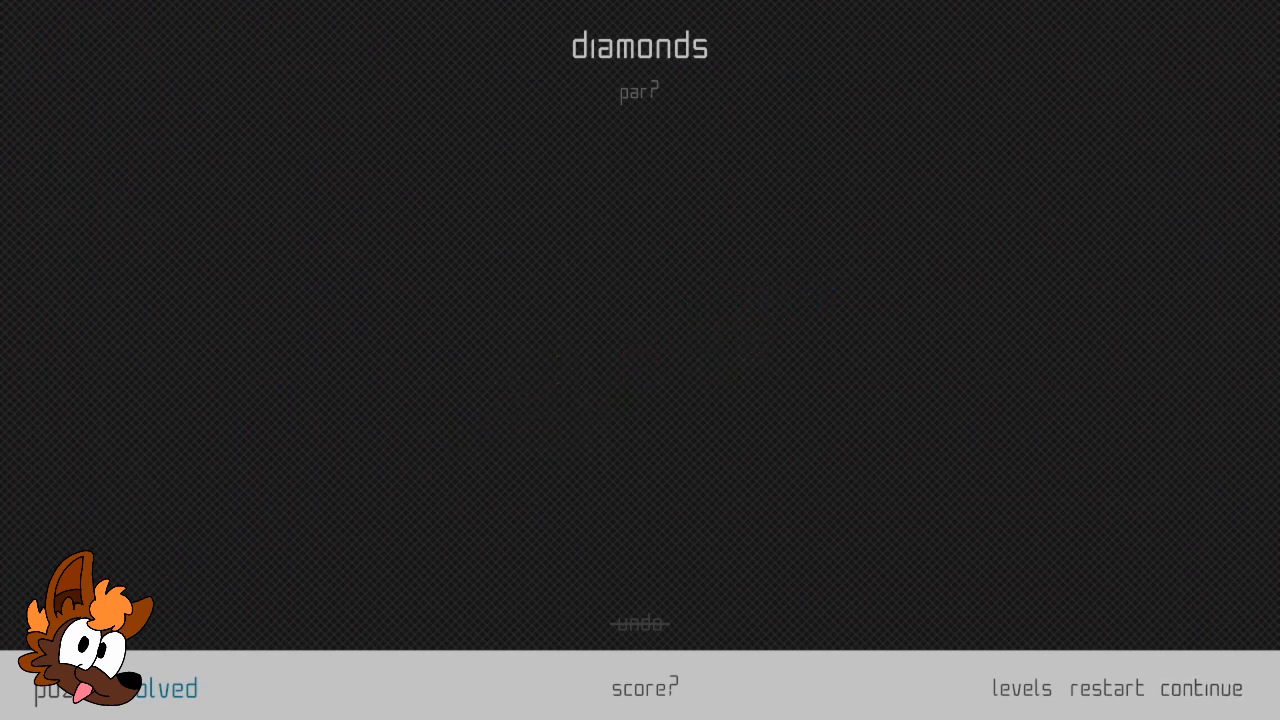
click(1200, 688)
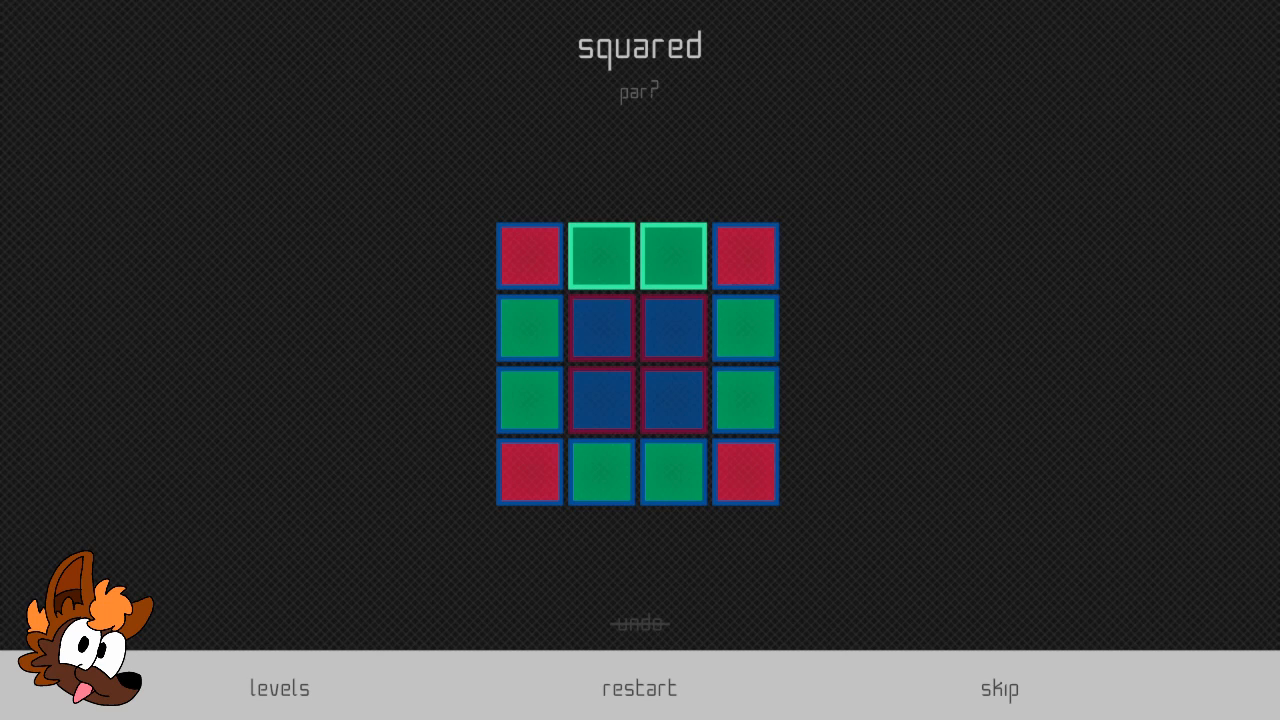
Step: Recolour the top-row red square, its neighbour and the right-column green square in 'squared'
click(674, 256)
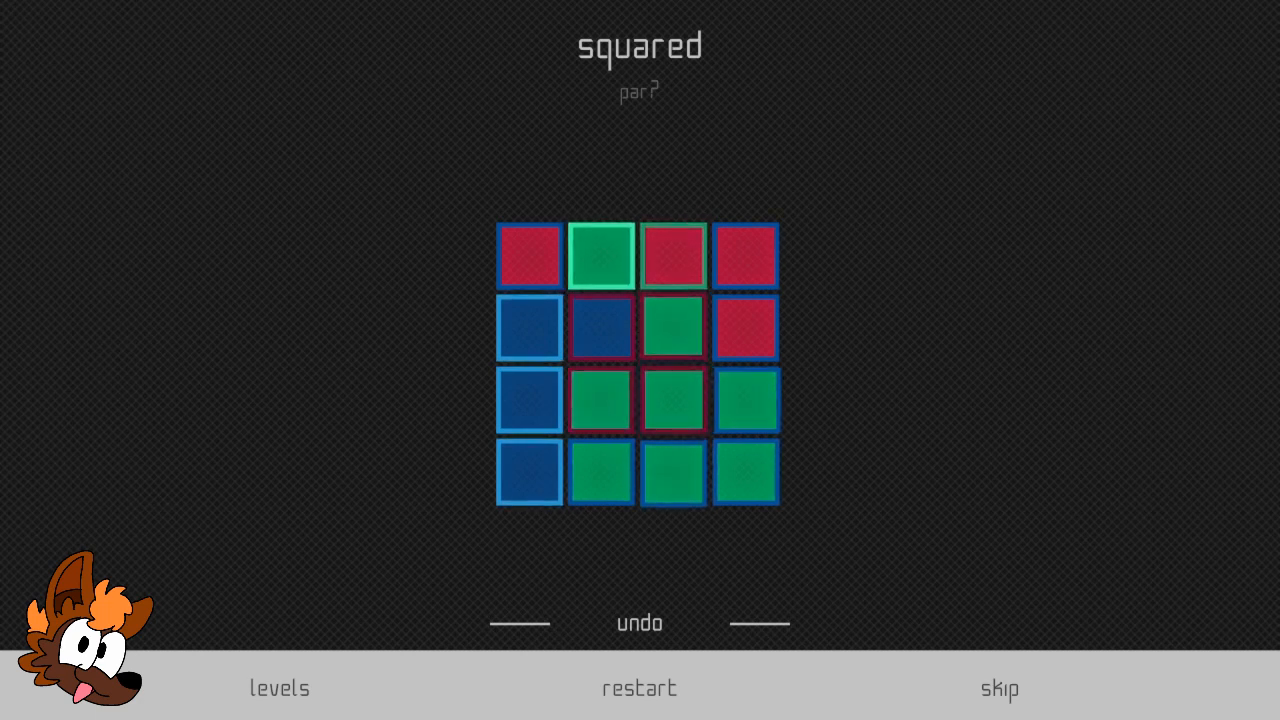
click(602, 256)
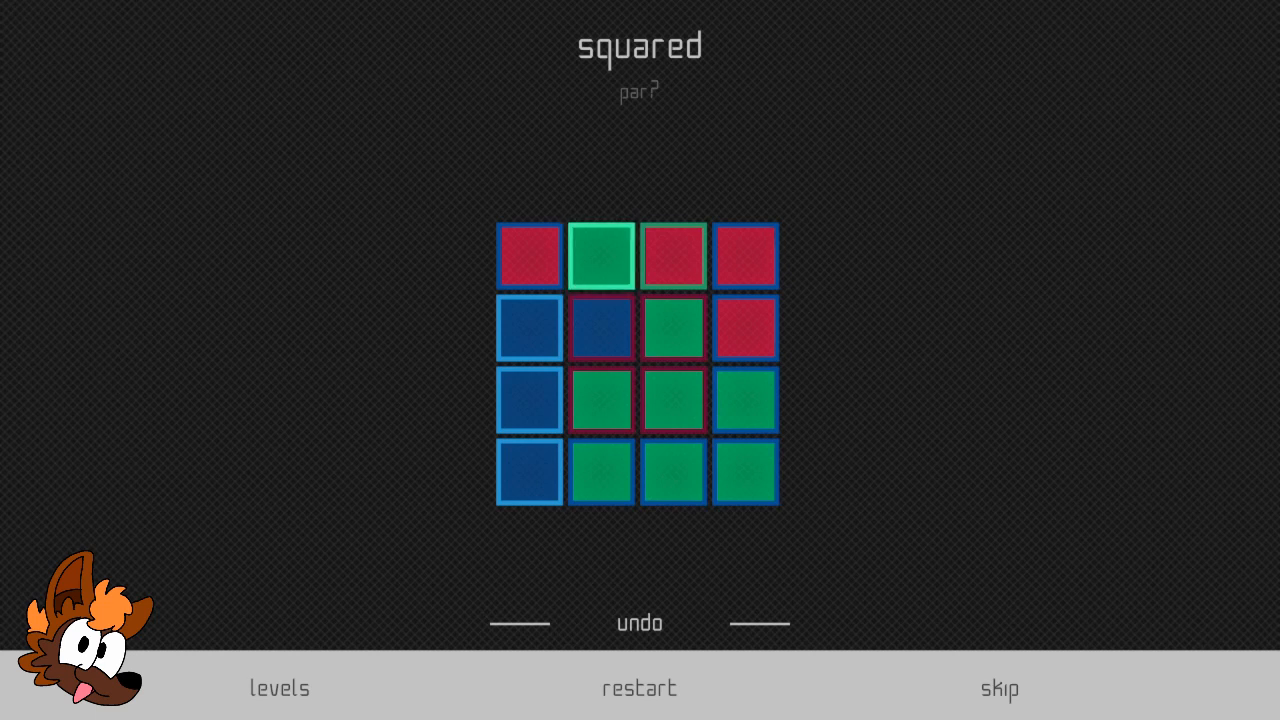
click(674, 254)
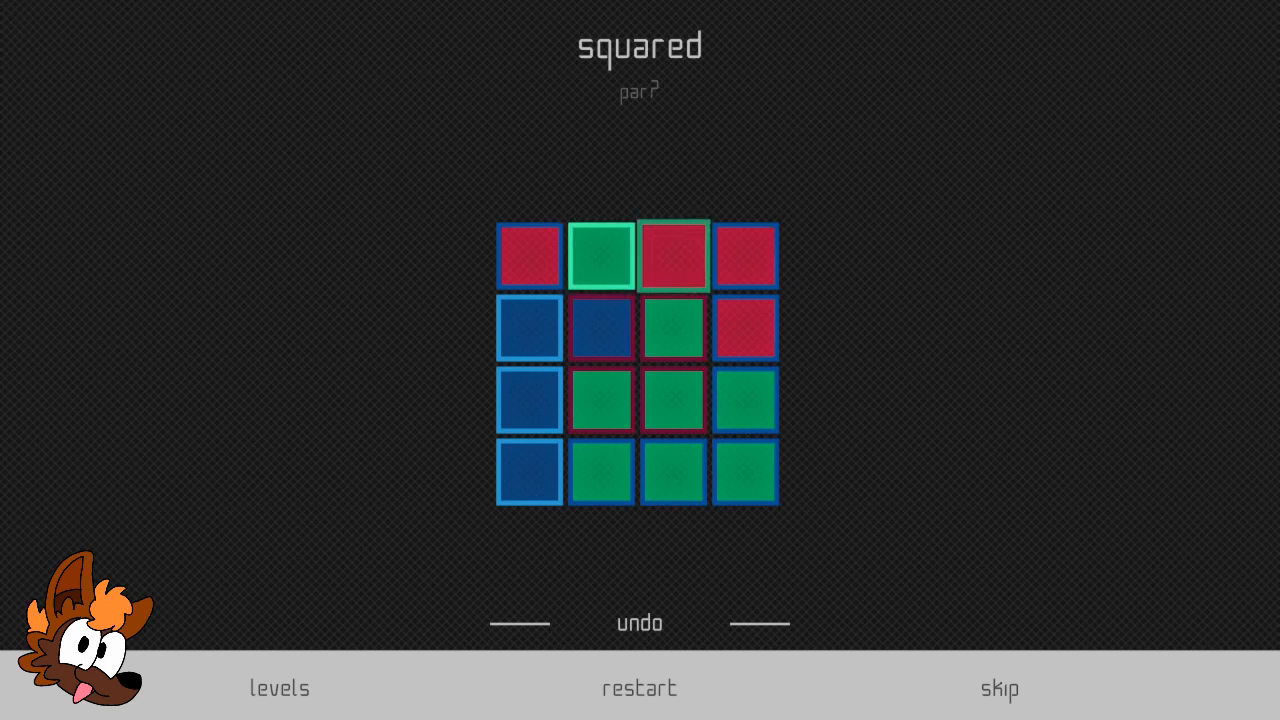
click(602, 256)
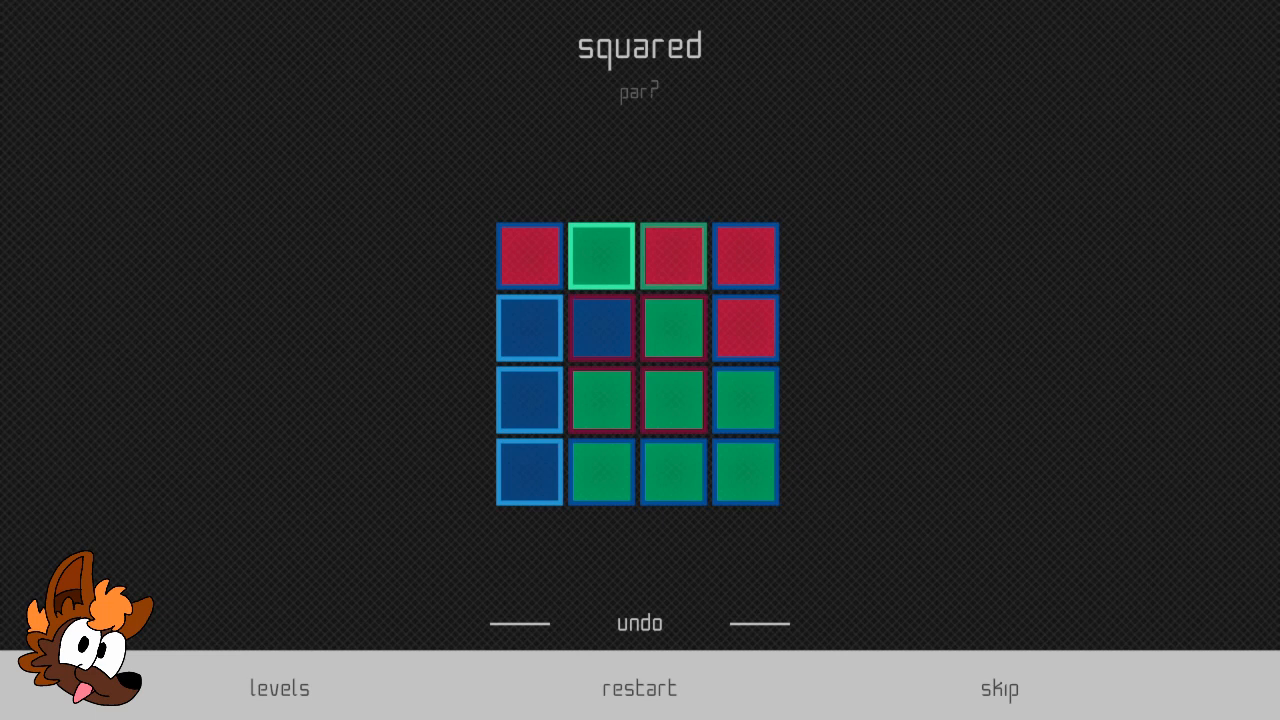
click(746, 400)
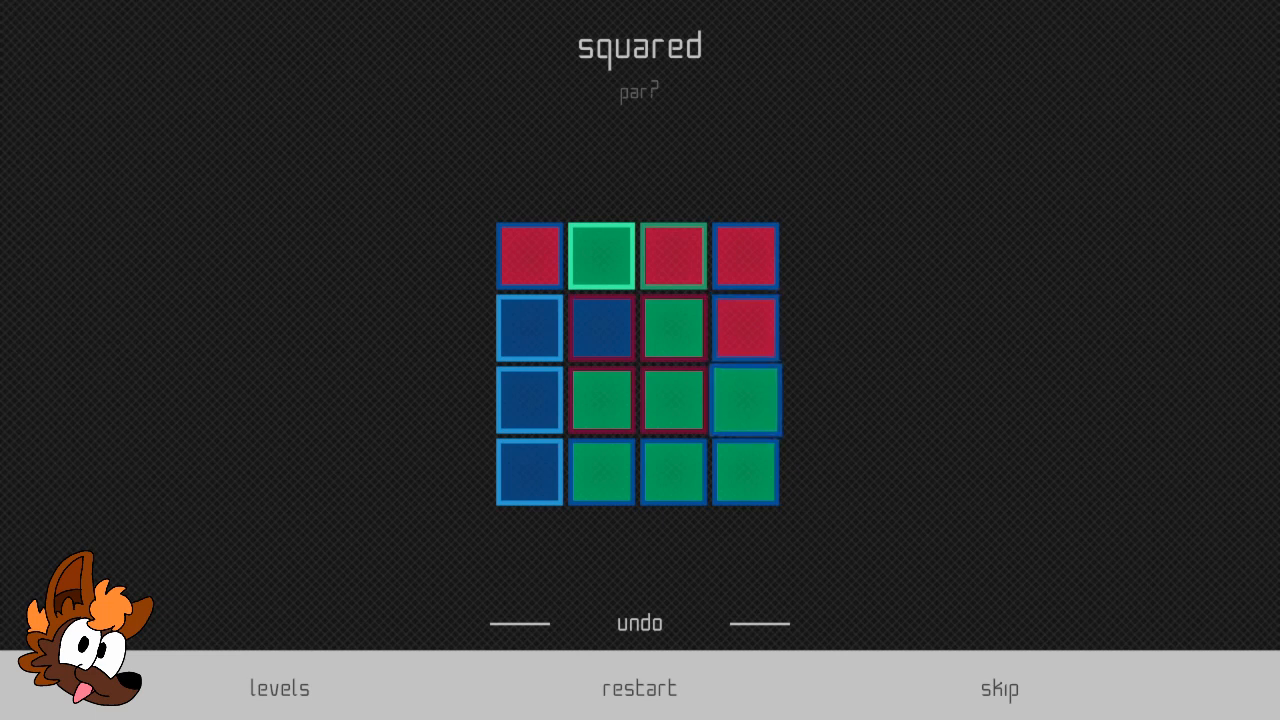